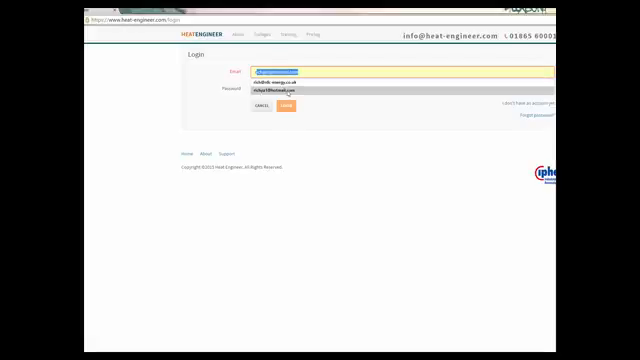
# Step: Sign in using the saved autofill email and the account password
pyautogui.click(283, 93)
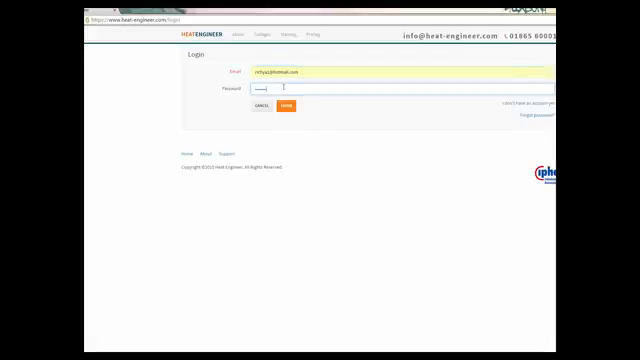
pyautogui.click(294, 105)
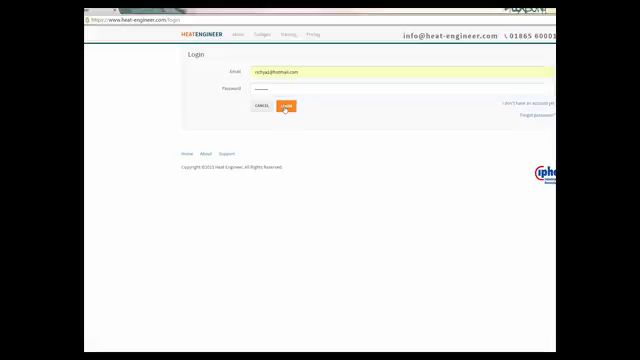
pyautogui.click(291, 106)
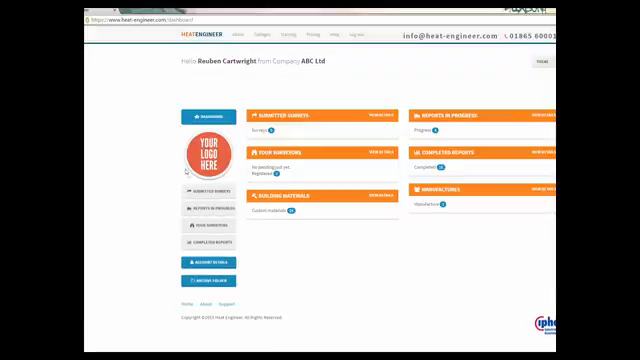
pyautogui.click(202, 262)
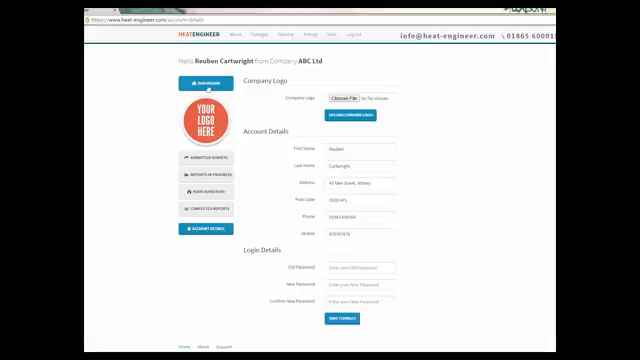
pyautogui.click(205, 82)
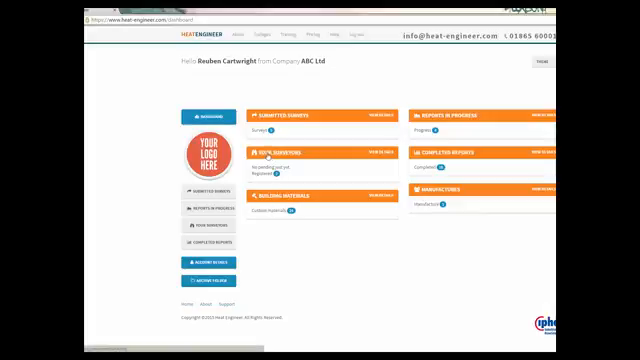
# Step: View Your Surveyors, opening and closing the invite-a-surveyor form without sending
pyautogui.click(211, 226)
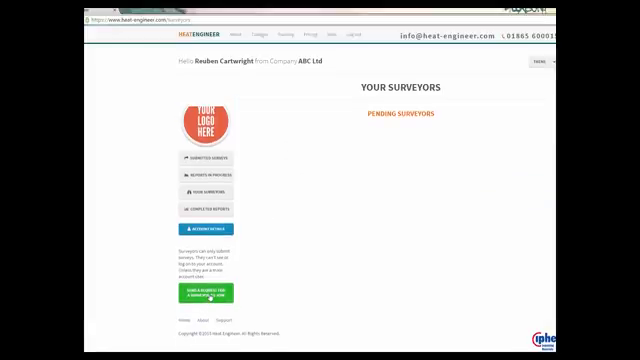
pyautogui.click(204, 293)
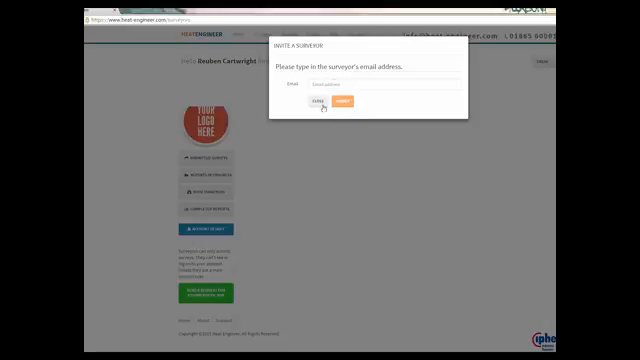
pyautogui.click(319, 101)
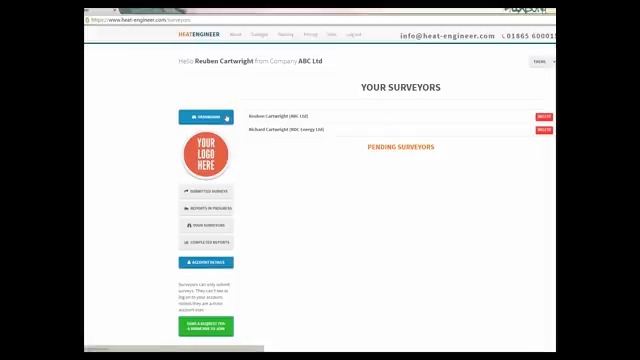
# Step: Go back to the dashboard and scroll through the completed reports list
pyautogui.click(213, 110)
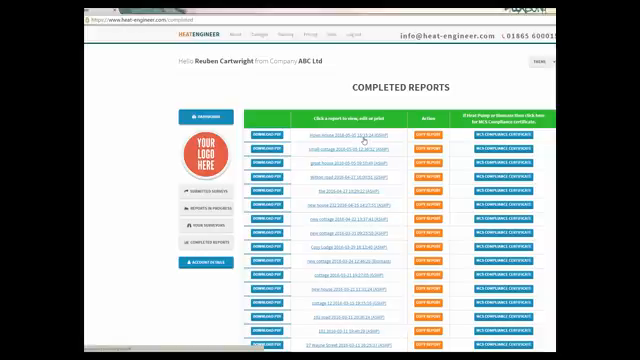
pyautogui.moveTo(377, 163)
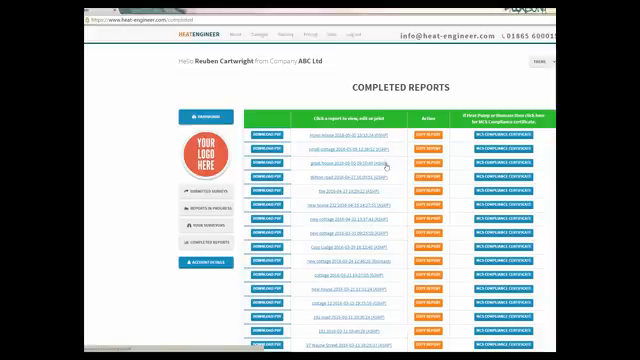
pyautogui.scroll(-3)
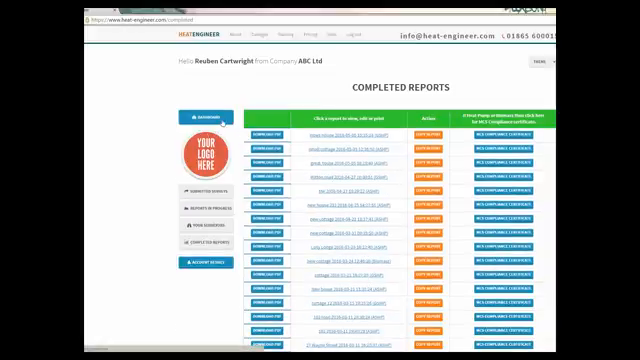
# Step: View the four reports in progress, then go back to the dashboard
pyautogui.click(210, 119)
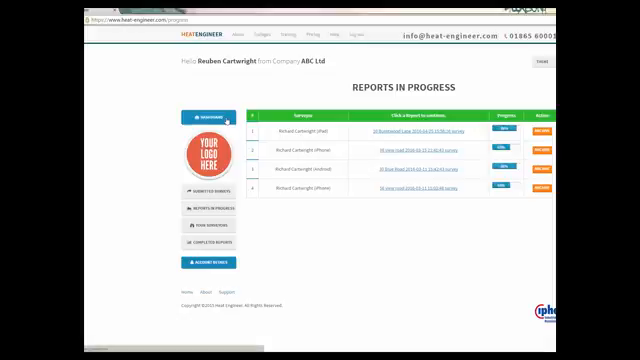
pyautogui.click(201, 111)
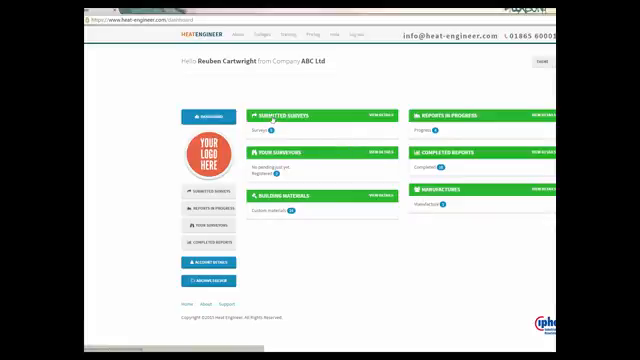
# Step: Open the submitted Sea View Cottage survey and show its UK energy-data regions map
pyautogui.click(290, 106)
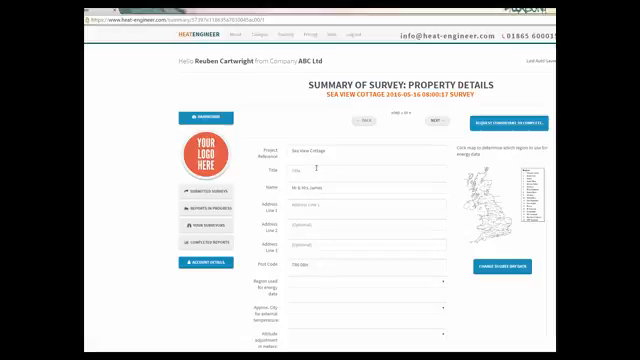
pyautogui.scroll(-3)
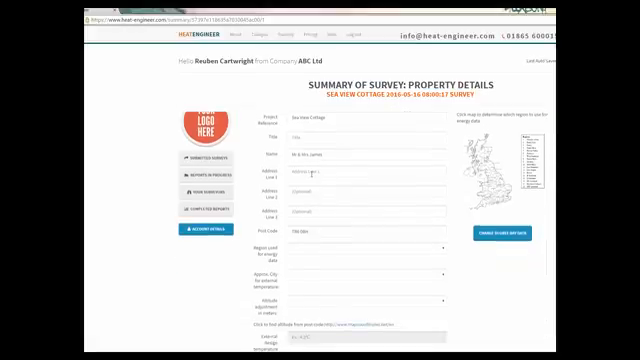
pyautogui.scroll(-3)
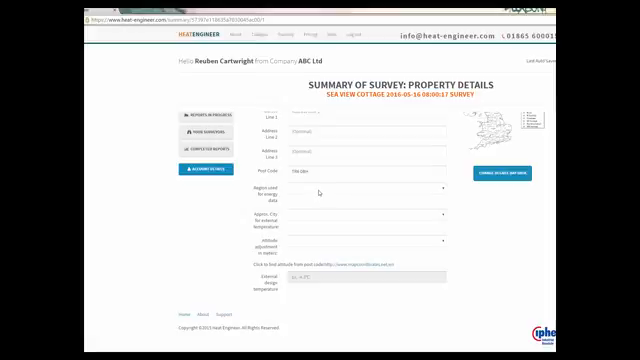
pyautogui.click(360, 189)
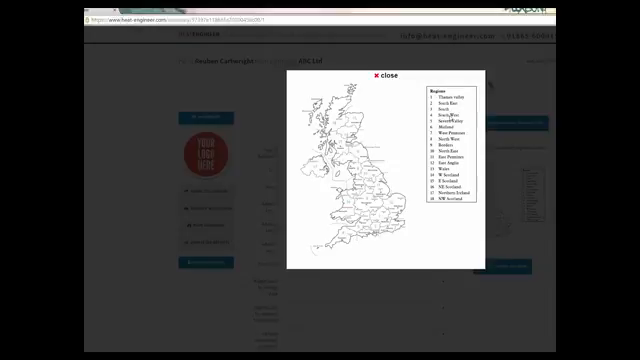
# Step: Close the regions map to return to the property details
pyautogui.click(378, 74)
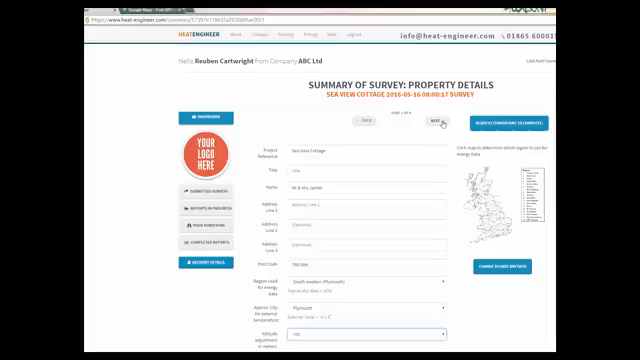
# Step: Advance to heating type details and pick the air source heat pump manufacturer
pyautogui.click(438, 122)
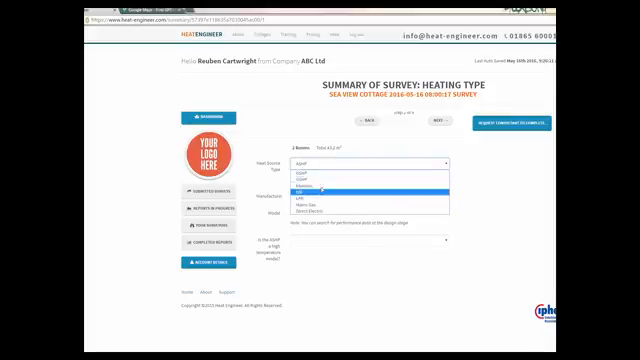
pyautogui.moveTo(360, 182)
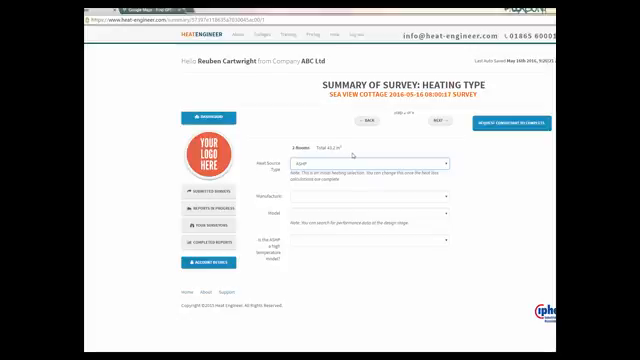
pyautogui.click(360, 189)
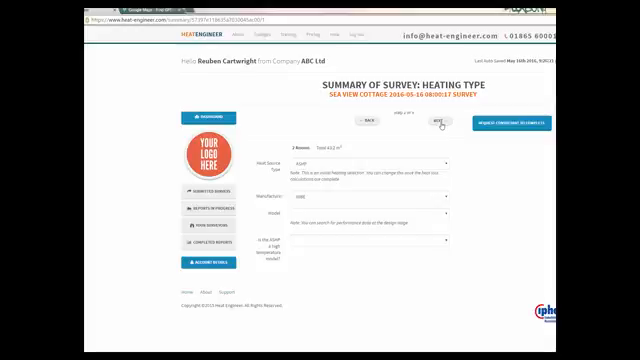
# Step: Revise Dining Room feature values, entering 2020 and applying each edit
pyautogui.click(439, 124)
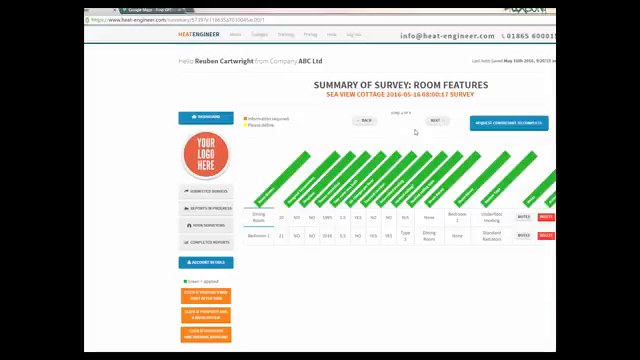
pyautogui.moveTo(447, 205)
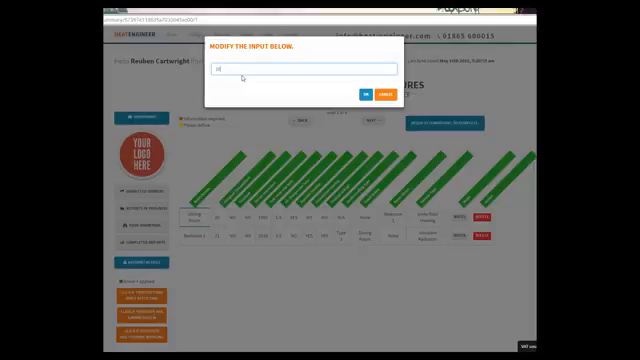
pyautogui.write('2020')
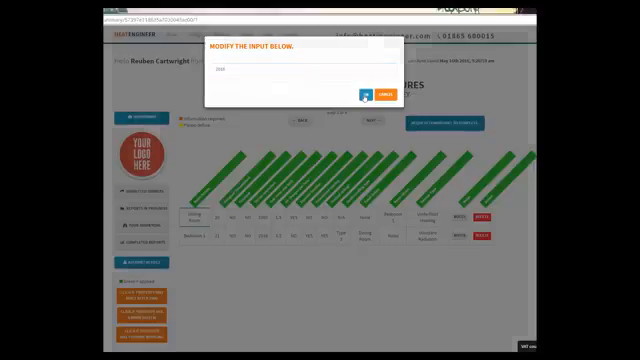
pyautogui.click(366, 90)
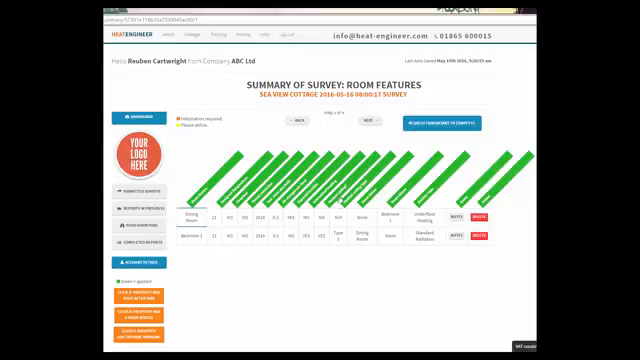
pyautogui.click(256, 215)
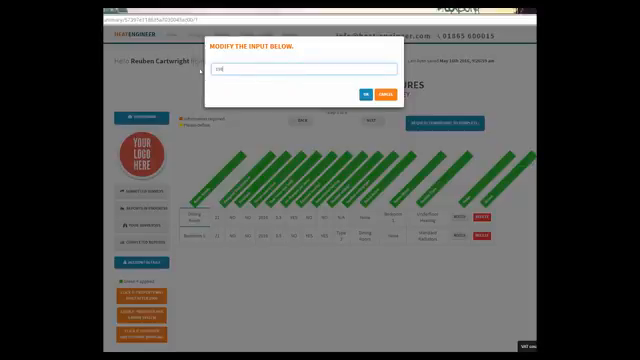
pyautogui.click(363, 91)
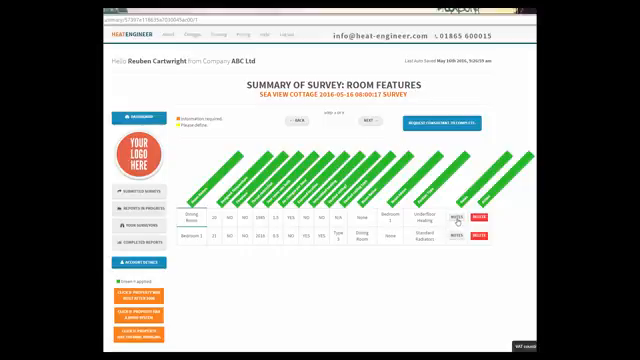
# Step: Check the empty Dining Room notes, decline the consultant request, and advance to vaulted rooms
pyautogui.click(470, 218)
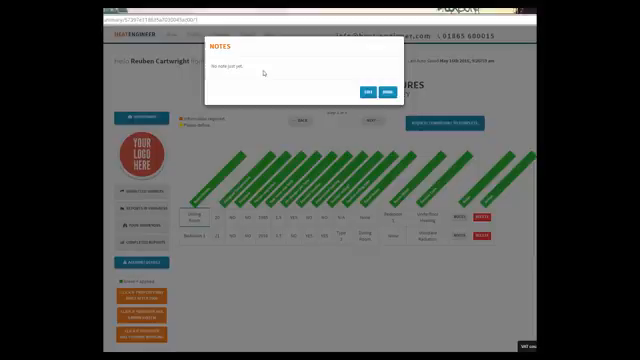
pyautogui.click(391, 87)
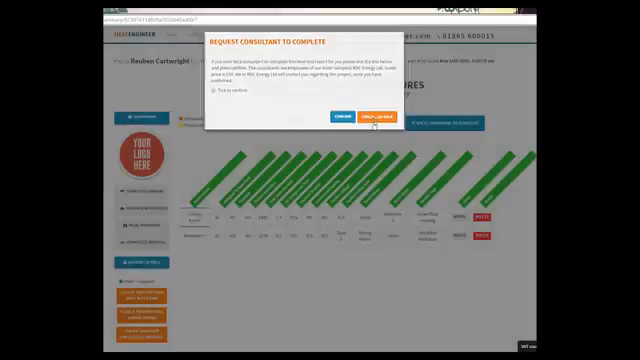
pyautogui.click(366, 117)
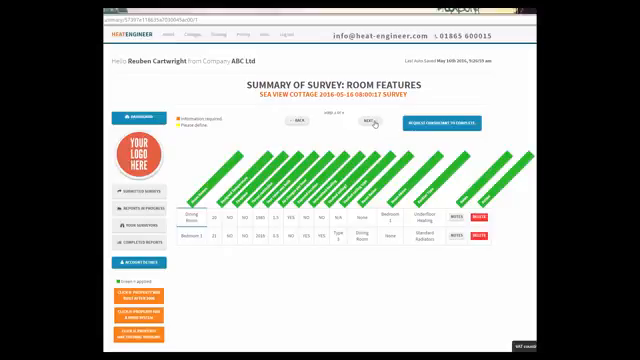
pyautogui.click(370, 125)
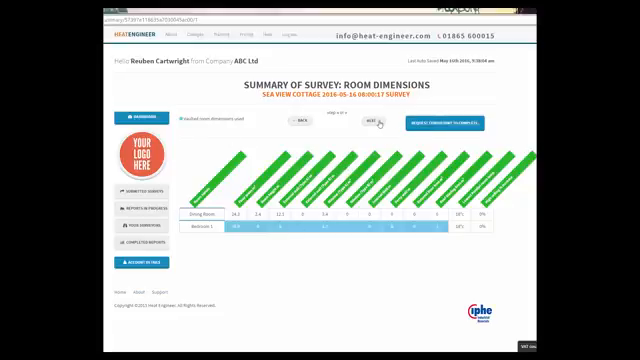
pyautogui.click(372, 124)
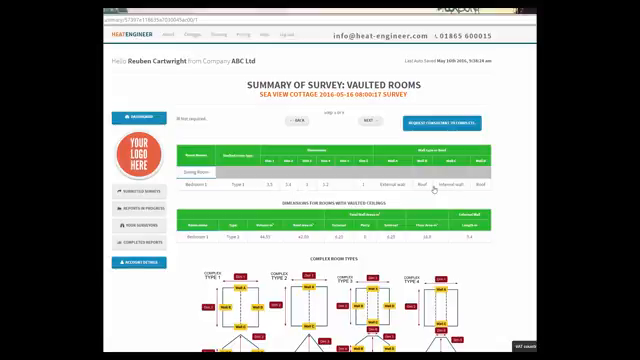
# Step: Scroll through the complex room type diagrams, then advance to external and vaulted walls
pyautogui.scroll(-3)
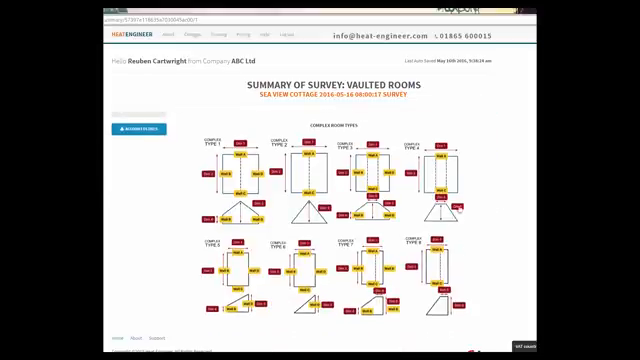
pyautogui.click(280, 175)
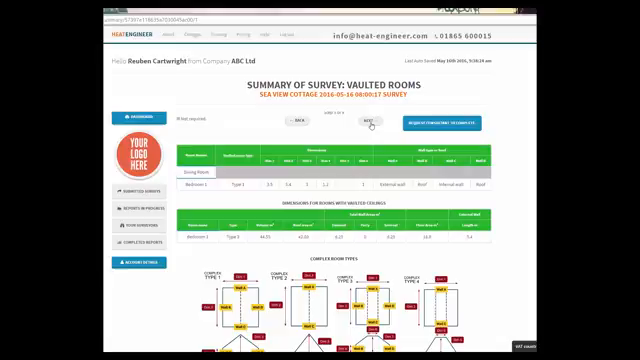
pyautogui.click(367, 127)
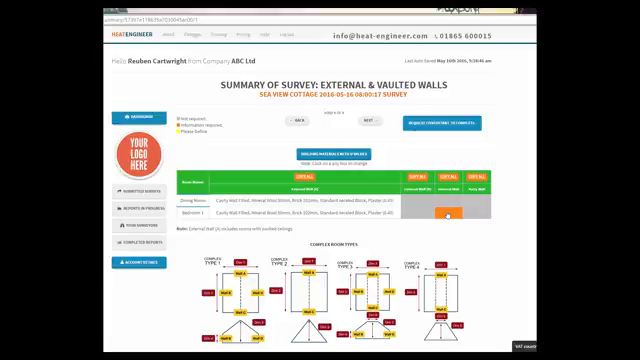
# Step: Set Bedroom 1's internal wall to Plasterboard with Studding (1.72) and advance to windows and doors
pyautogui.click(447, 213)
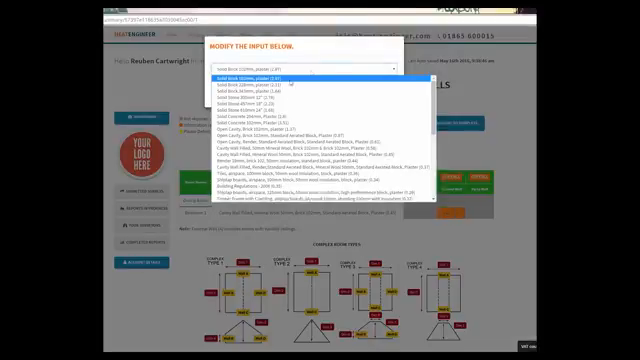
pyautogui.scroll(-3)
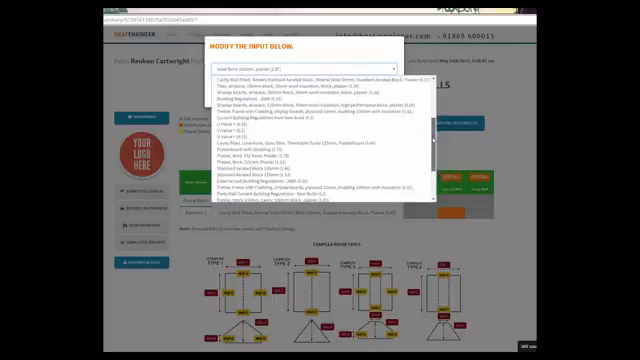
pyautogui.click(303, 153)
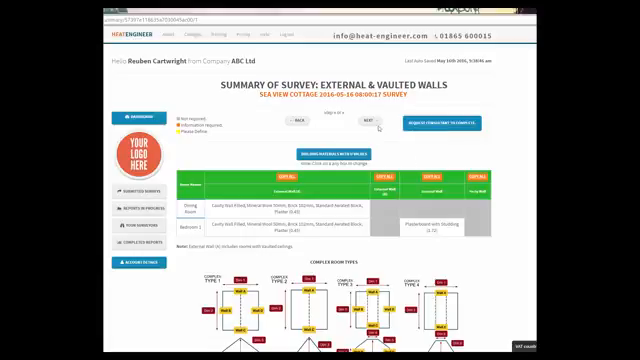
pyautogui.click(378, 127)
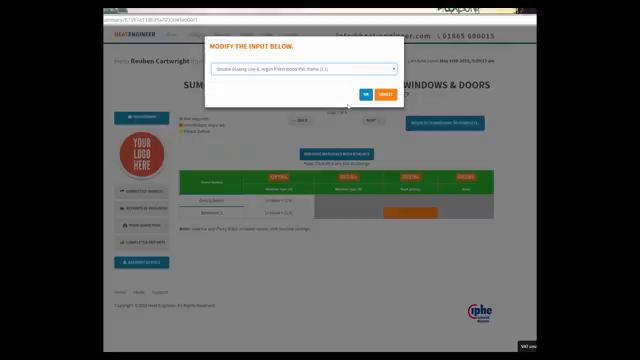
# Step: Give Bedroom 1 Double Glazing Low-E, Argon Filled Wood/PVC Frame (2.1), then advance to floors
pyautogui.click(353, 88)
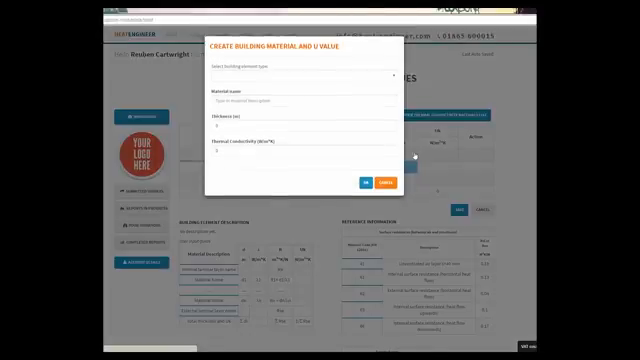
pyautogui.click(385, 177)
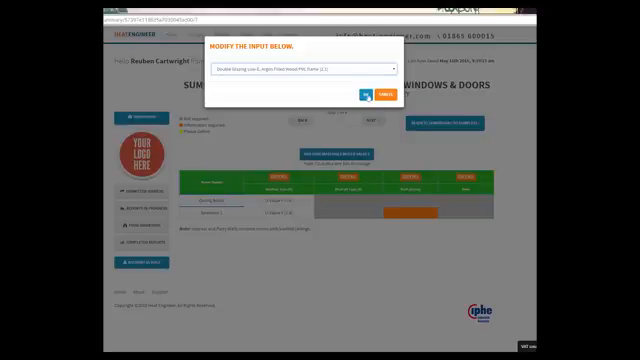
pyautogui.click(390, 91)
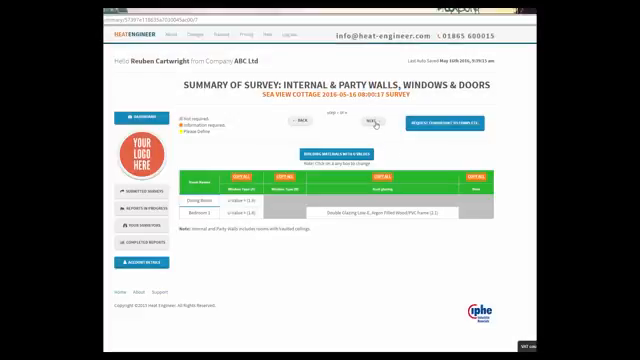
pyautogui.click(361, 122)
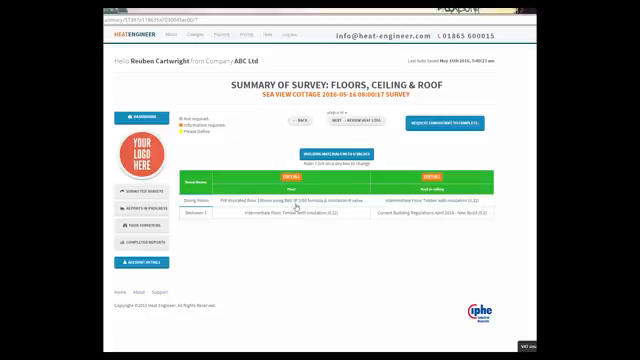
pyautogui.moveTo(285, 287)
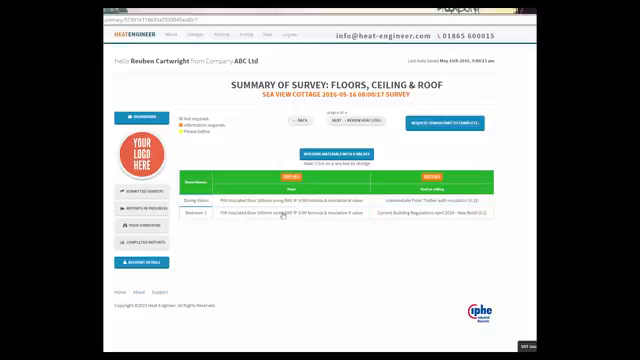
# Step: Confirm Bedroom 1's floor as Intermediate Floor Timber with insulation (0.52), then review heat loss
pyautogui.click(280, 204)
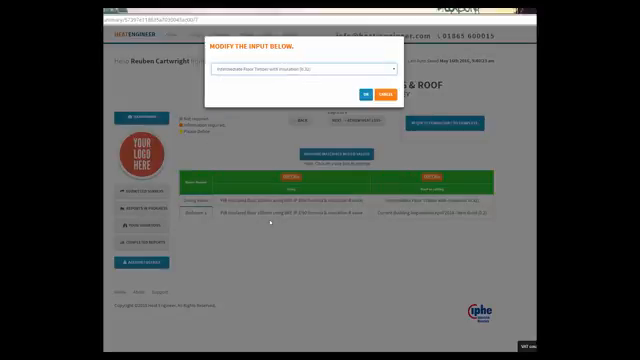
pyautogui.click(362, 89)
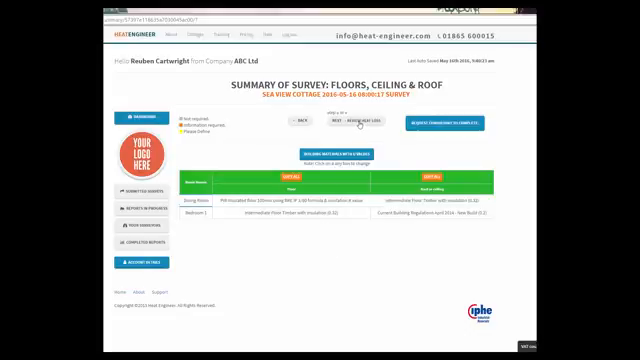
pyautogui.click(348, 125)
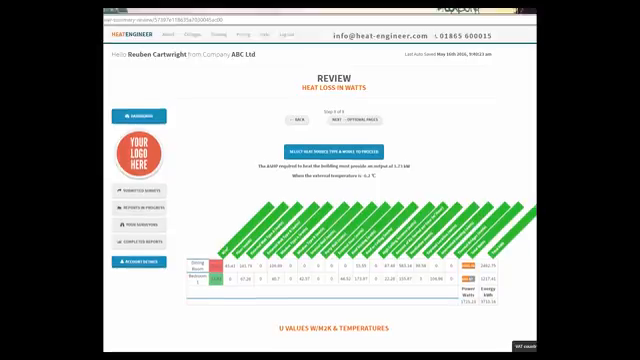
# Step: Scroll the heat loss review down to the U Values & Temperatures table
pyautogui.scroll(-3)
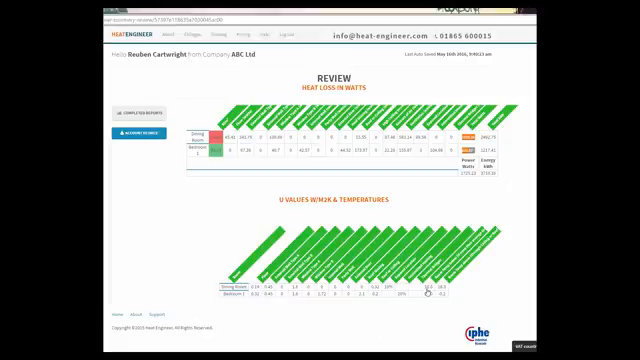
pyautogui.moveTo(360, 300)
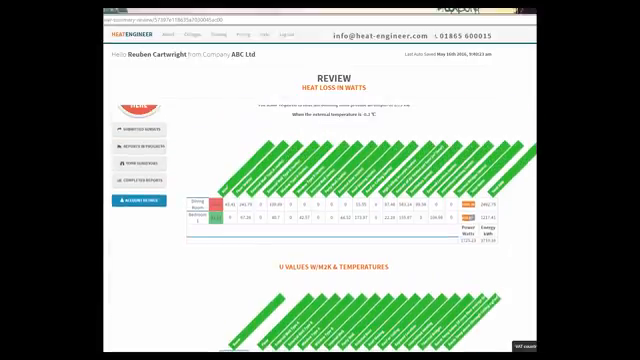
pyautogui.scroll(-3)
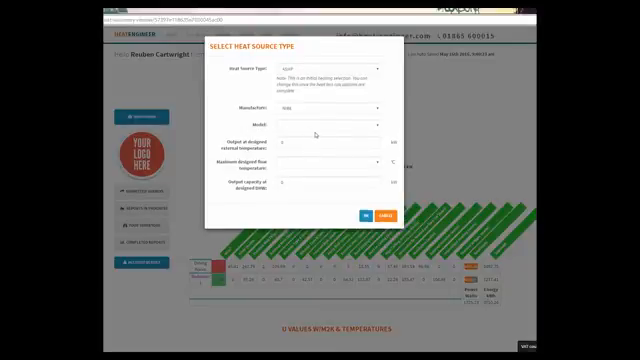
# Step: Pick the air source heat pump model and maximum design flow temperature, and confirm
pyautogui.click(320, 124)
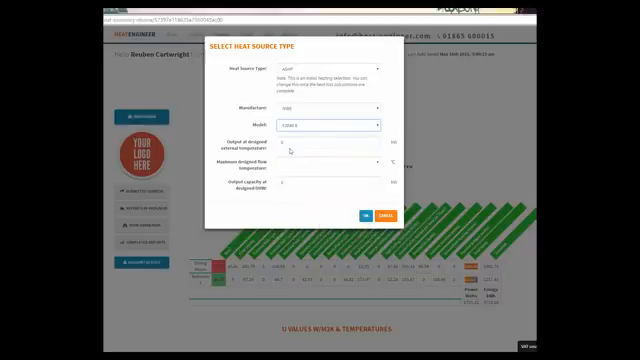
pyautogui.click(318, 144)
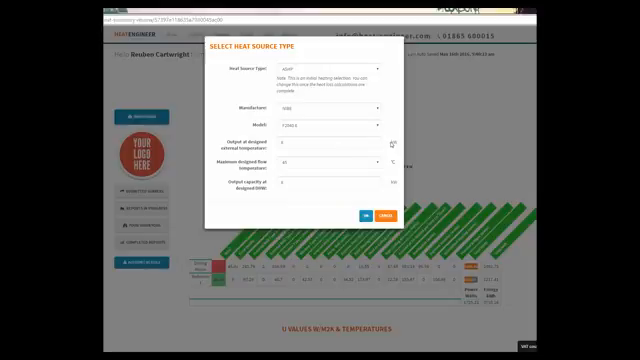
pyautogui.click(370, 154)
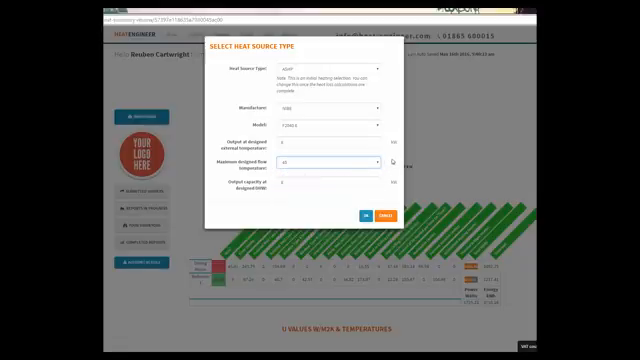
pyautogui.click(366, 214)
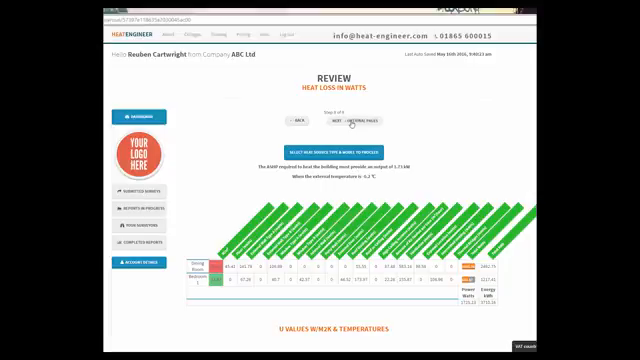
# Step: Move to the optional report pages and exclude Ground Loop Design from the report
pyautogui.click(350, 123)
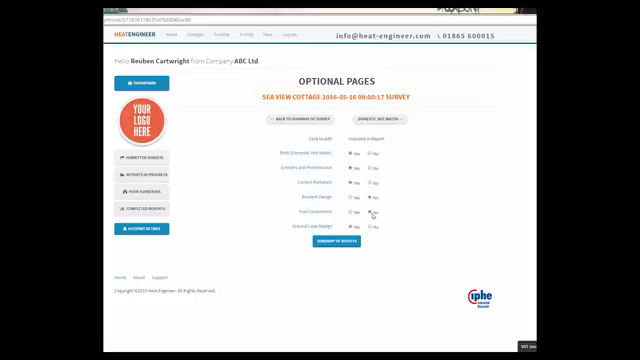
pyautogui.click(376, 215)
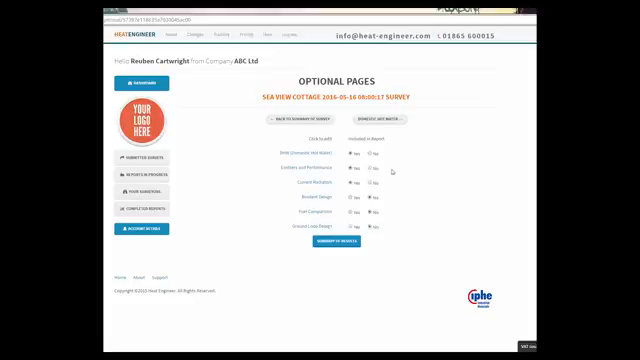
pyautogui.moveTo(414, 114)
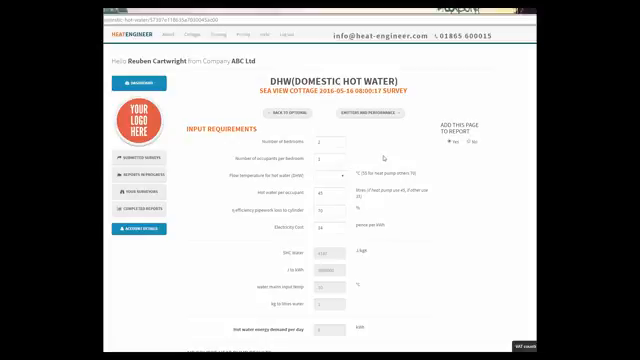
# Step: Leave the DHW page for the emitters and performance page listing both rooms
pyautogui.click(332, 171)
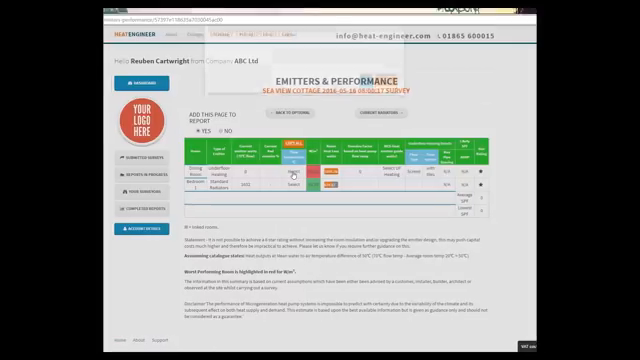
pyautogui.click(295, 163)
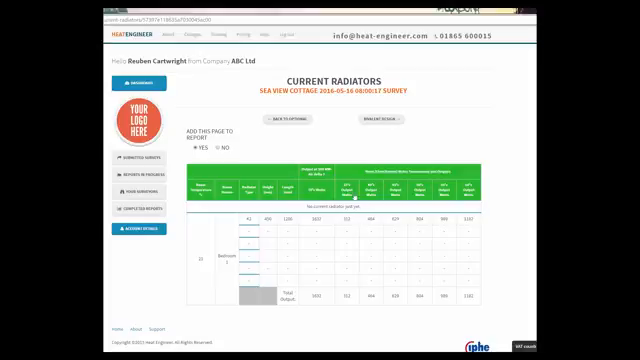
pyautogui.moveTo(342, 275)
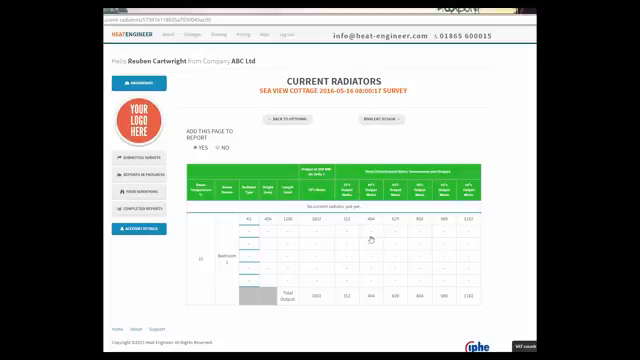
pyautogui.moveTo(357, 216)
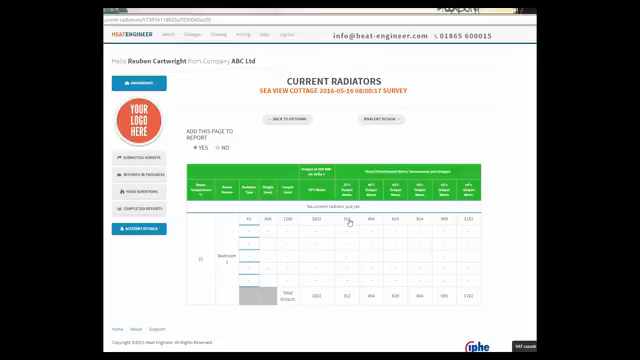
pyautogui.moveTo(515, 238)
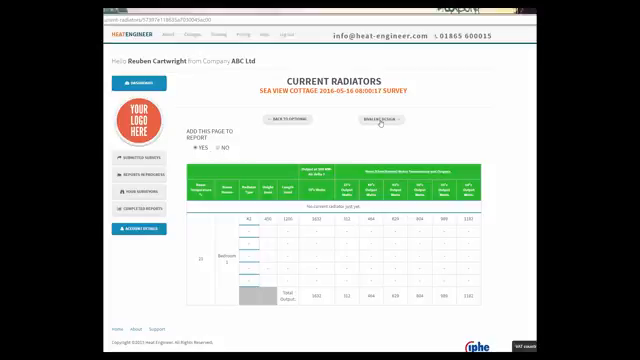
# Step: Go from Current Radiators to the Bivalent Design page, with bivalent system set to No
pyautogui.click(376, 120)
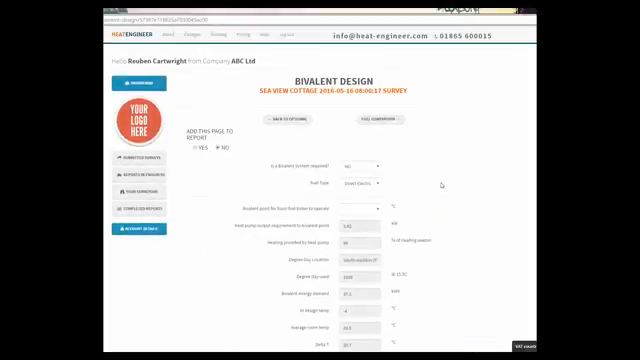
pyautogui.scroll(-3)
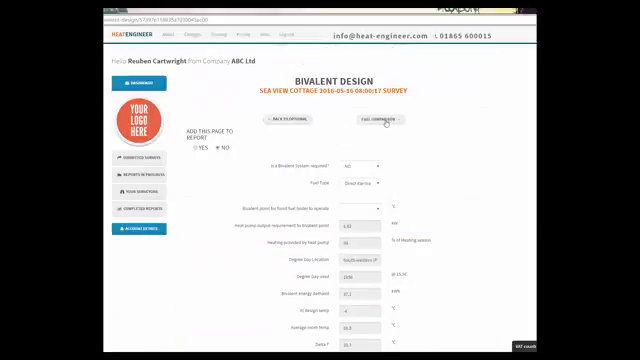
# Step: Open the Fuel Comparison page and scroll through the fuel list to include all fuels
pyautogui.click(375, 120)
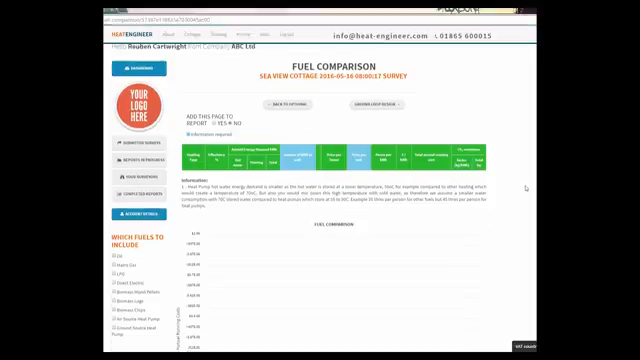
pyautogui.scroll(-3)
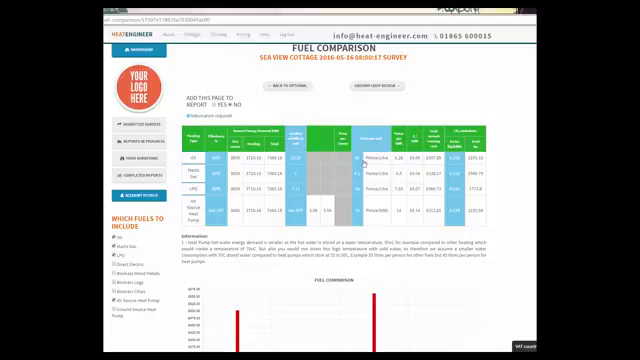
pyautogui.scroll(-3)
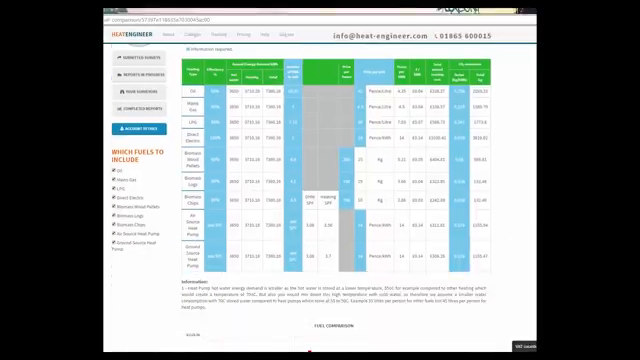
pyautogui.scroll(3)
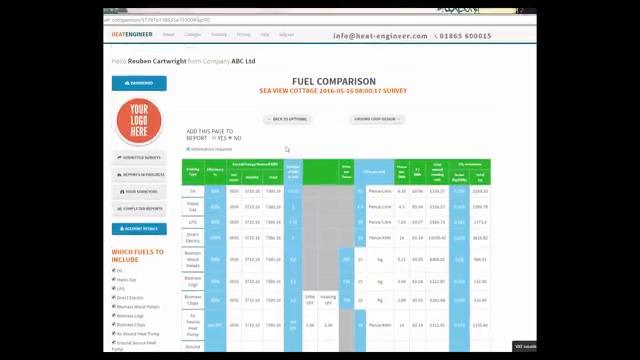
pyautogui.scroll(-3)
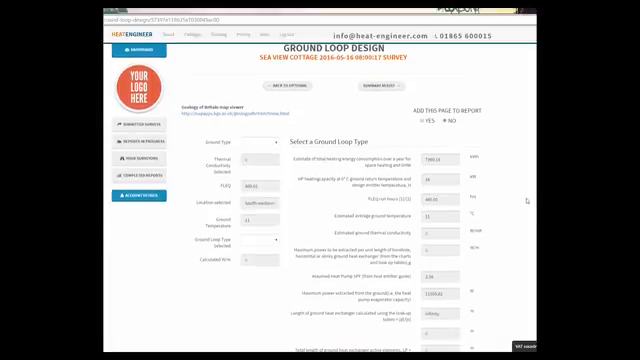
pyautogui.scroll(-3)
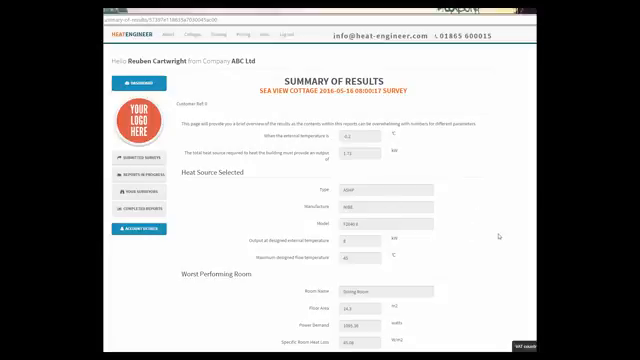
# Step: Scroll down the Summary of Results and save it to reach the Heat Pump Summary
pyautogui.scroll(-3)
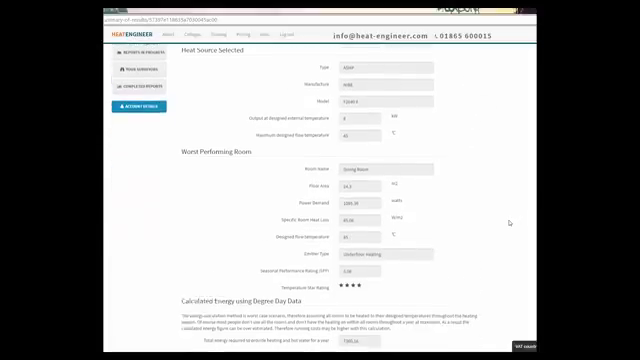
pyautogui.scroll(-3)
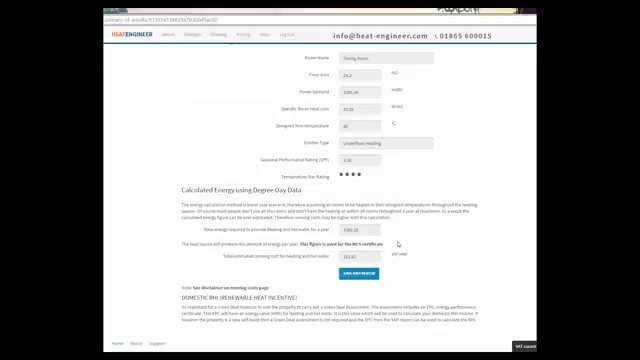
pyautogui.scroll(-3)
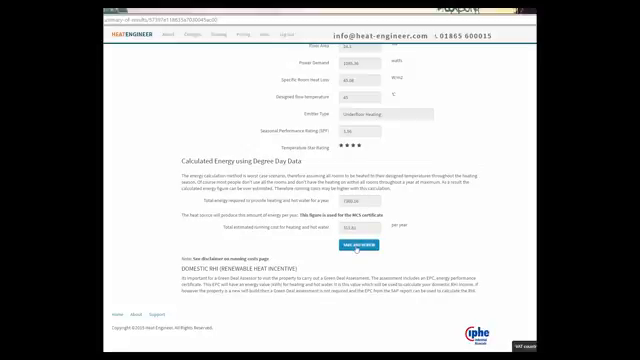
pyautogui.click(345, 240)
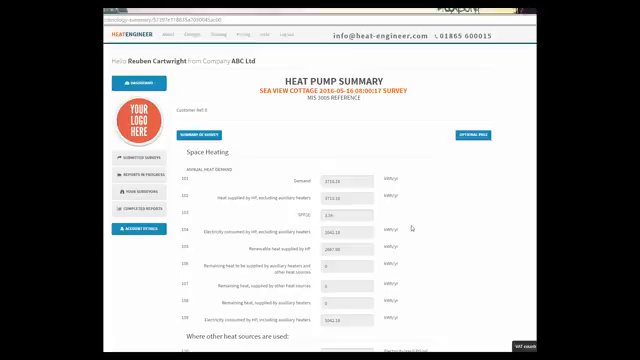
pyautogui.scroll(-3)
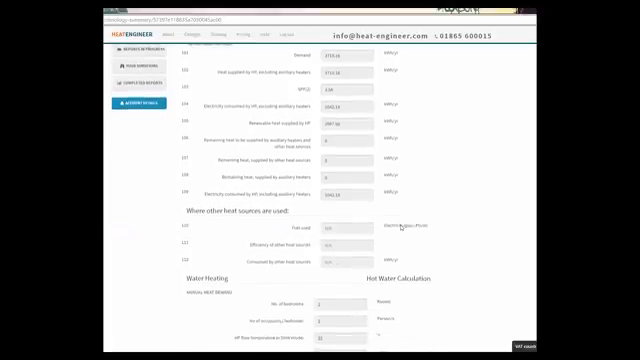
pyautogui.scroll(3)
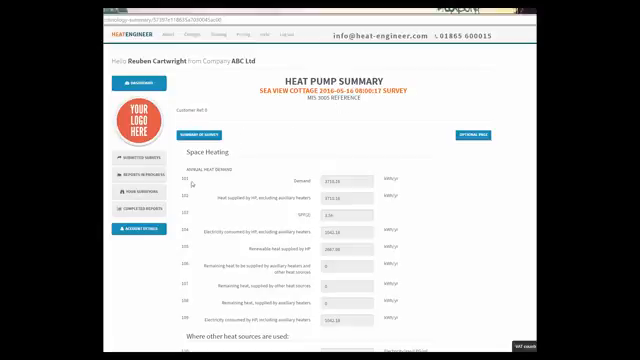
pyautogui.scroll(-3)
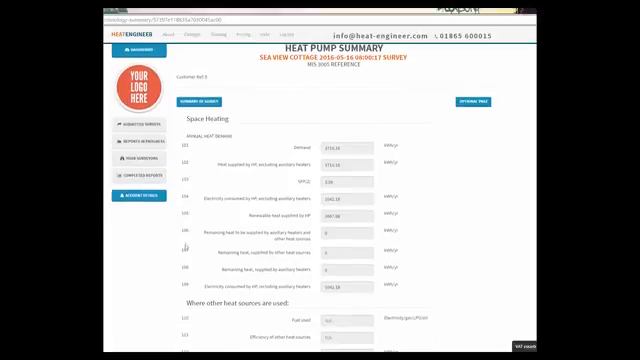
pyautogui.scroll(-3)
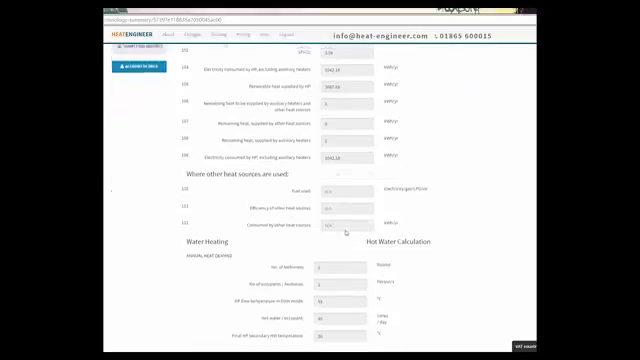
pyautogui.scroll(-3)
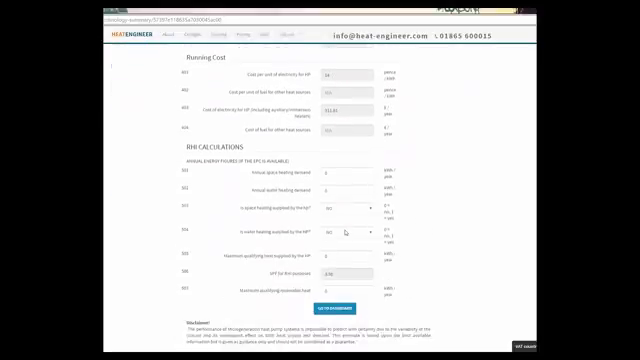
pyautogui.scroll(-3)
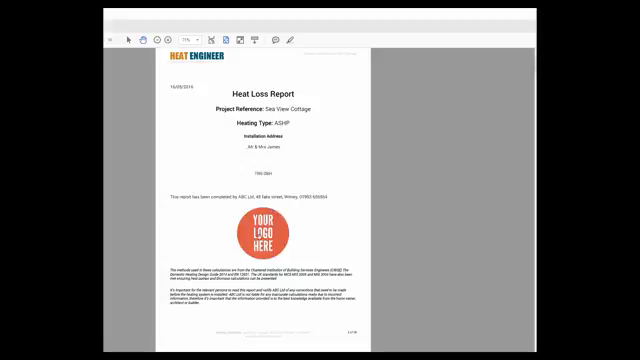
# Step: Scroll the Sea View Cottage Heat Loss Report forward to Appendix A's Summary of Results
pyautogui.scroll(-3)
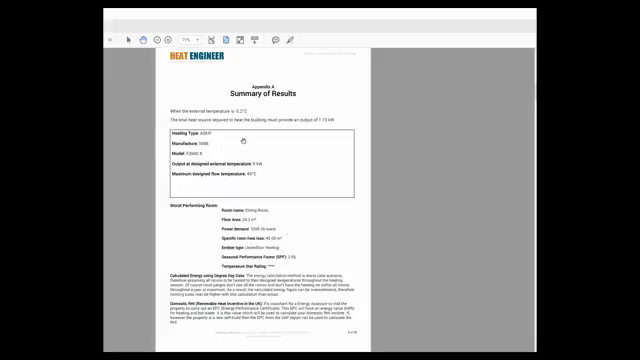
pyautogui.moveTo(311, 230)
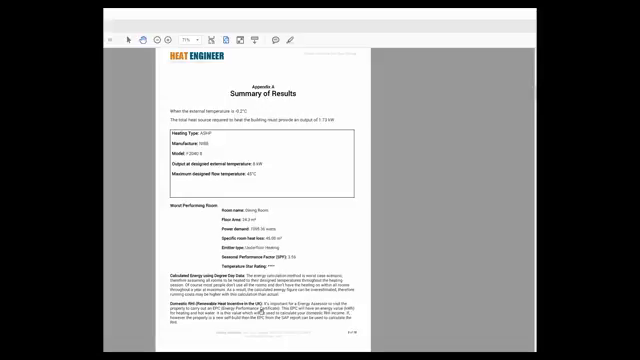
pyautogui.moveTo(324, 219)
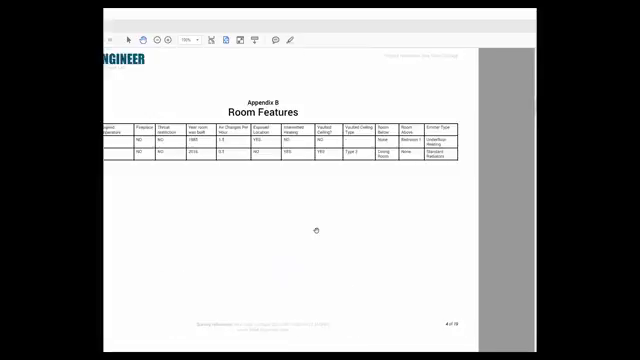
pyautogui.scroll(-3)
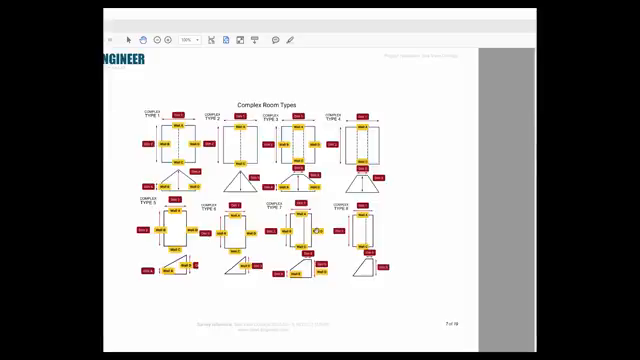
pyautogui.scroll(-3)
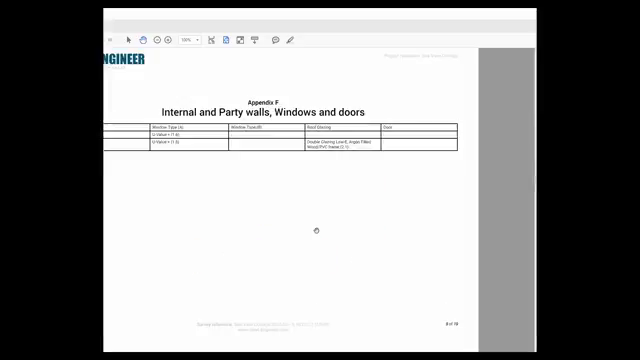
pyautogui.scroll(-3)
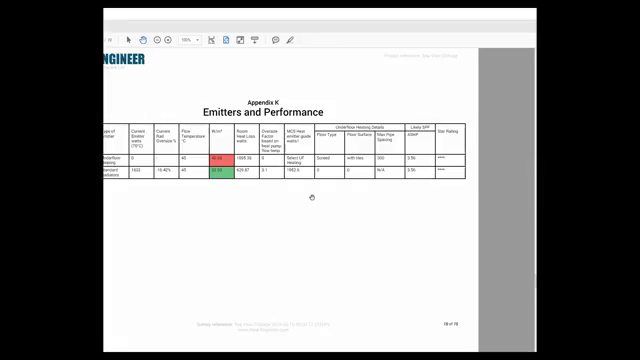
pyautogui.moveTo(399, 215)
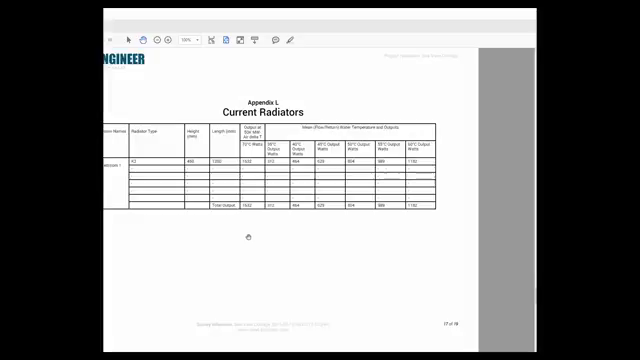
pyautogui.scroll(-3)
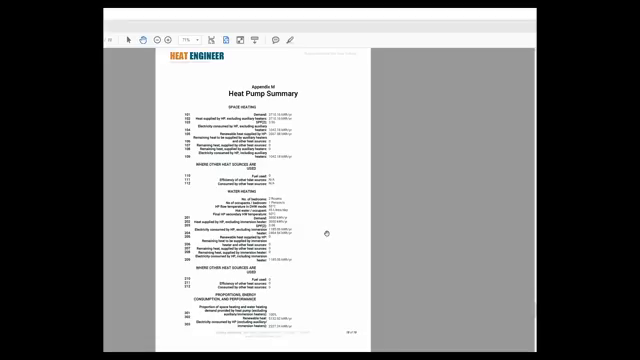
pyautogui.moveTo(325, 160)
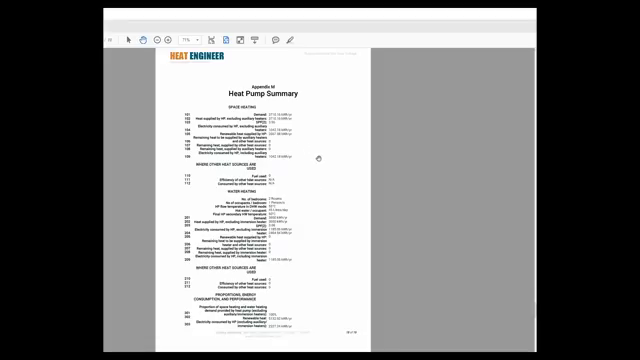
pyautogui.scroll(-3)
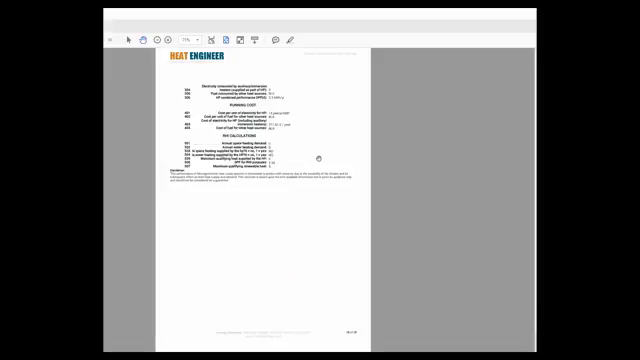